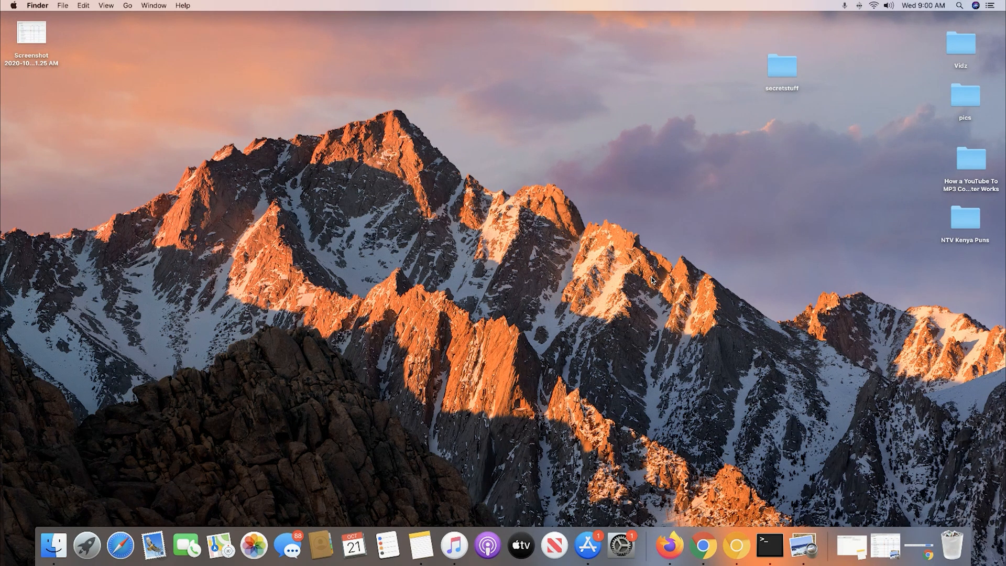
{"action": "mouse_move", "coordinate": [721, 256]}
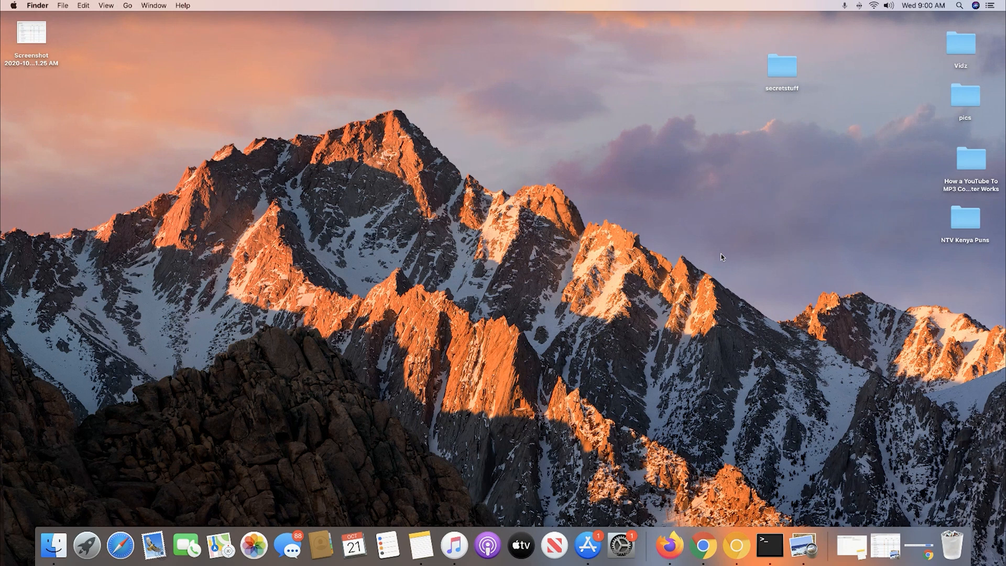
{"action": "mouse_move", "coordinate": [537, 291]}
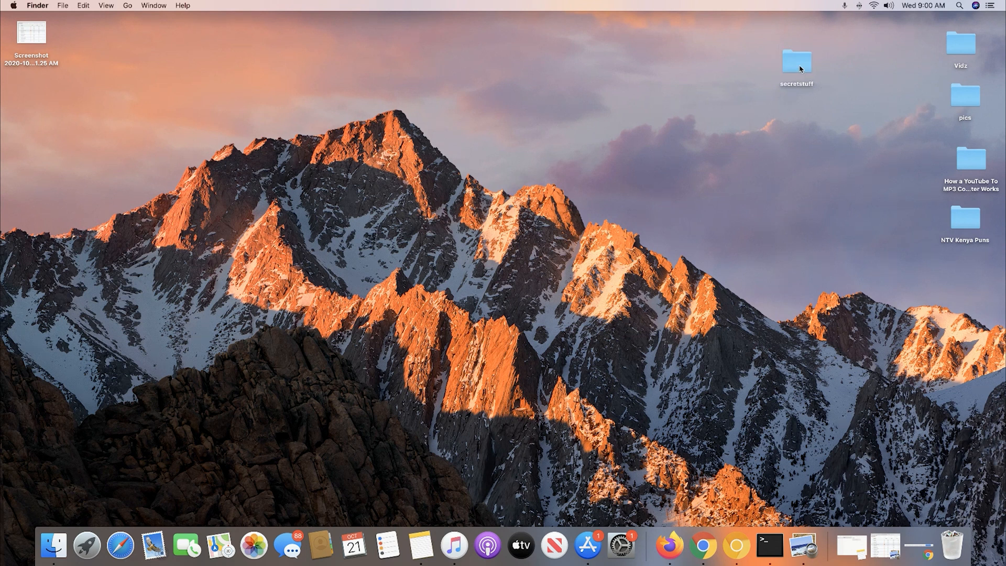
{"action": "mouse_move", "coordinate": [840, 70]}
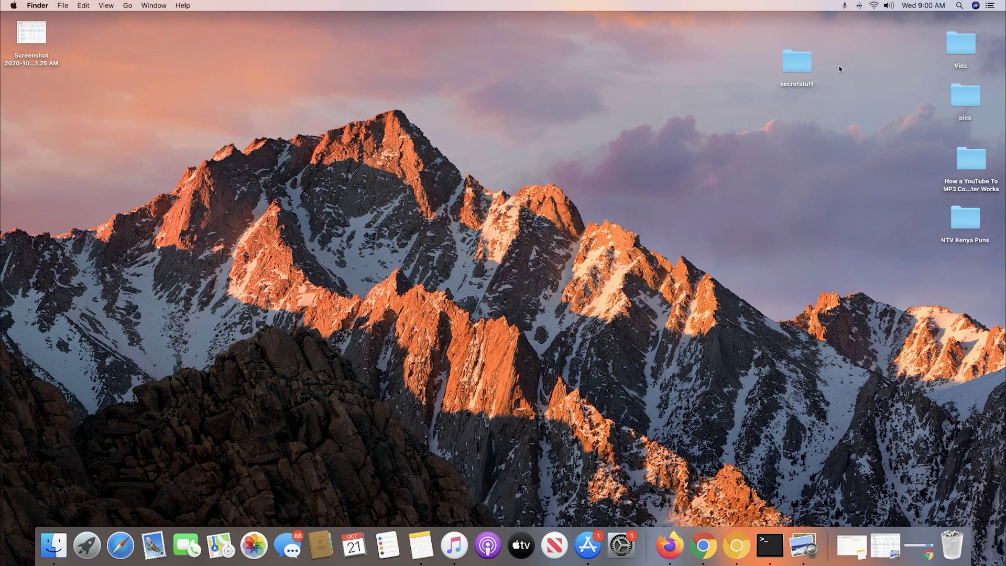
{"action": "mouse_move", "coordinate": [798, 96]}
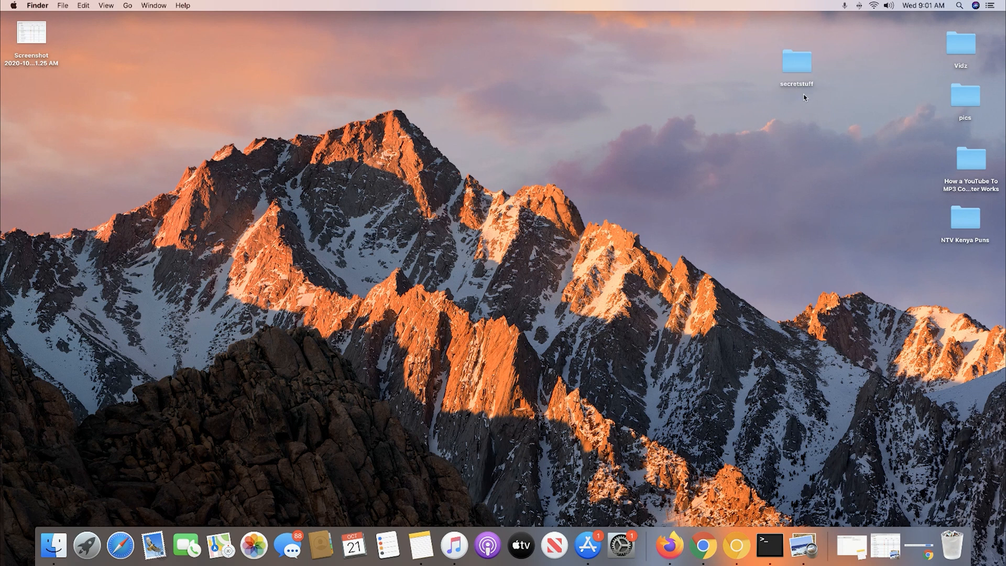
{"action": "mouse_move", "coordinate": [790, 144]}
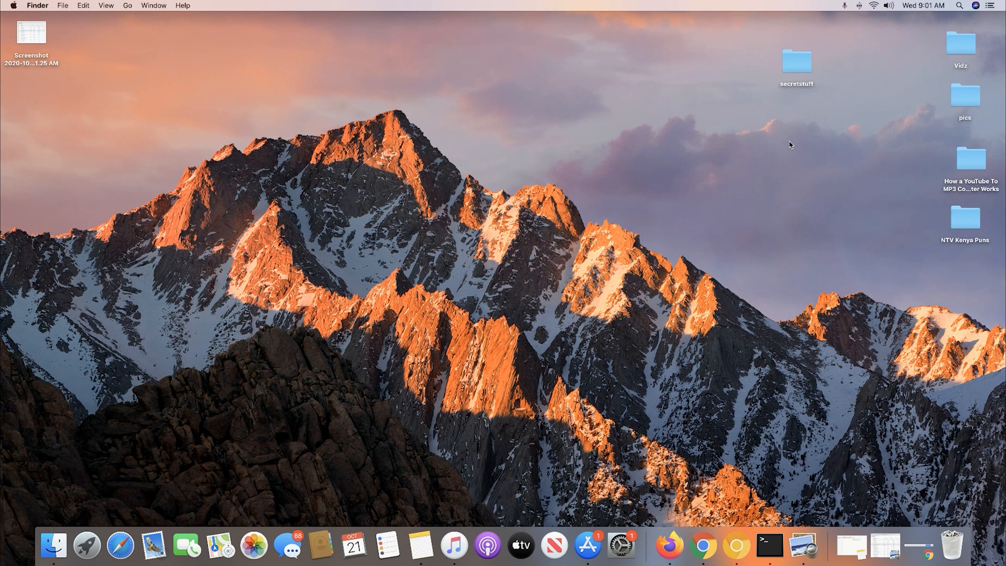
{"action": "mouse_move", "coordinate": [53, 544]}
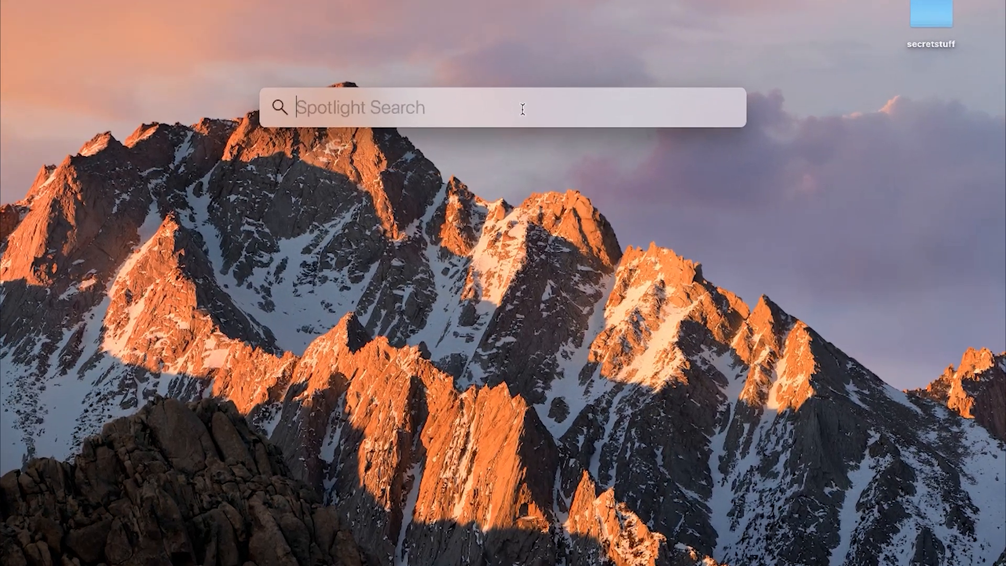
- Launch Disk Utility from Spotlight
{"action": "type", "text": "disk Utility"}
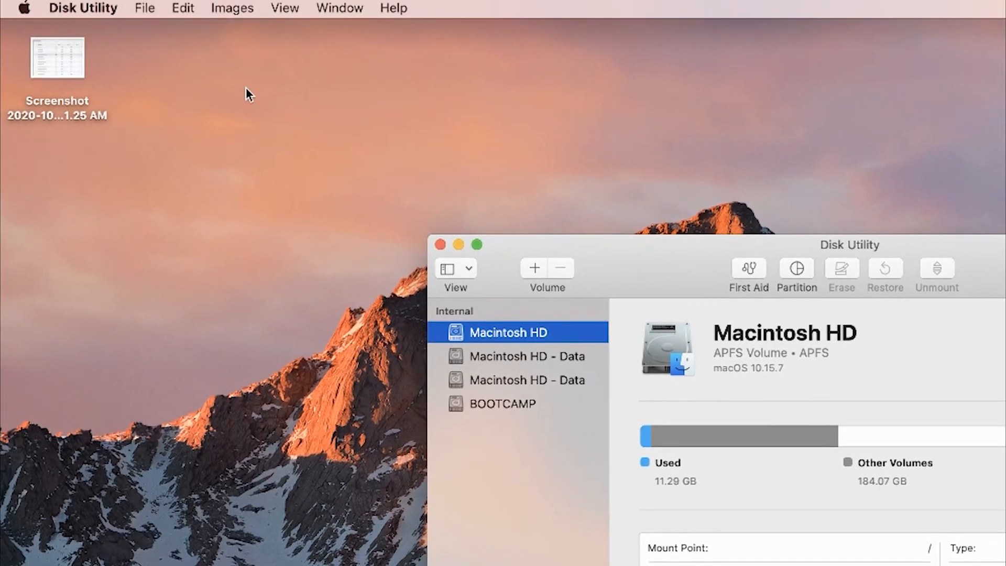
{"action": "mouse_move", "coordinate": [151, 14]}
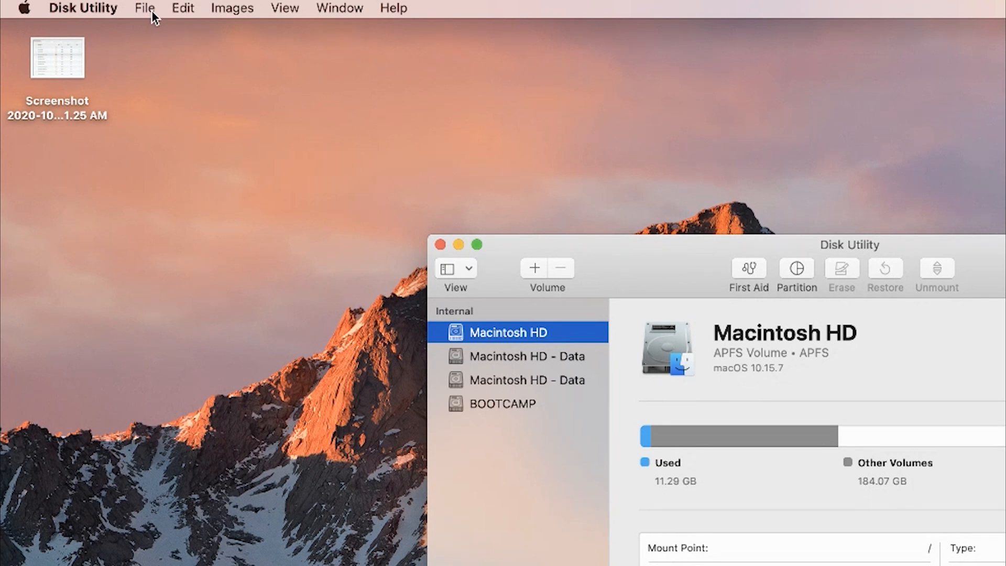
- Start creating a new disk image from a folder via the File menu
{"action": "left_click", "coordinate": [143, 8]}
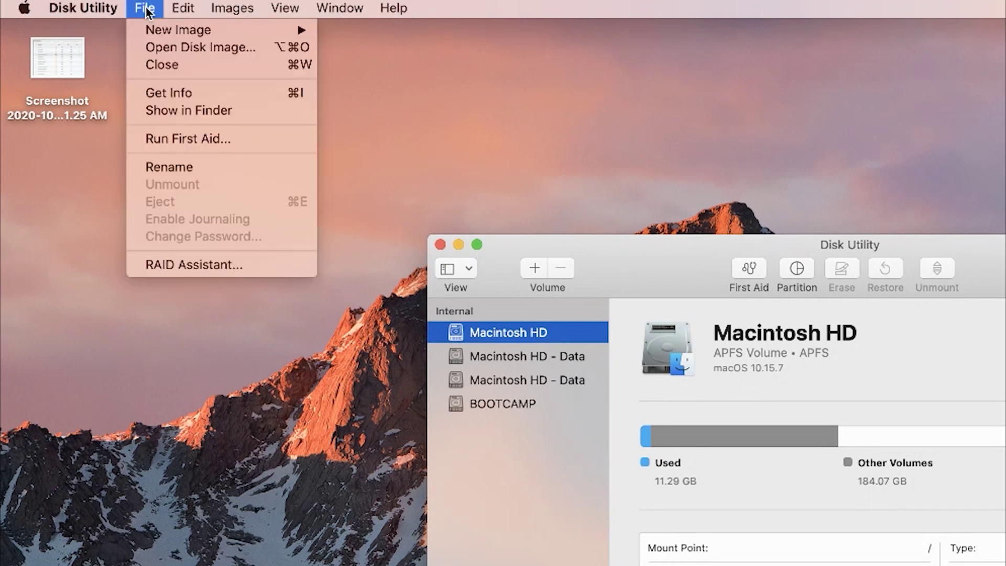
{"action": "mouse_move", "coordinate": [178, 29]}
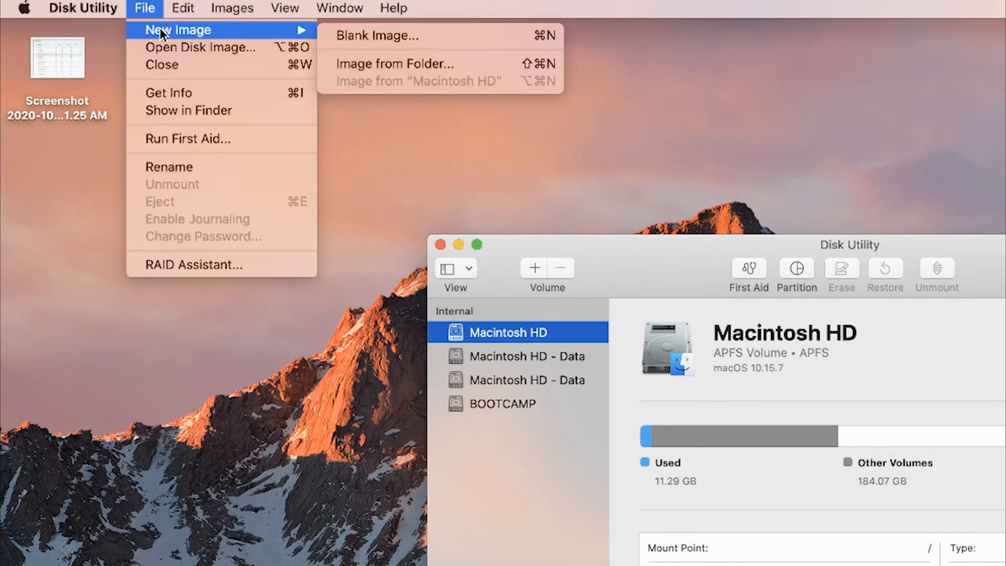
{"action": "mouse_move", "coordinate": [408, 64]}
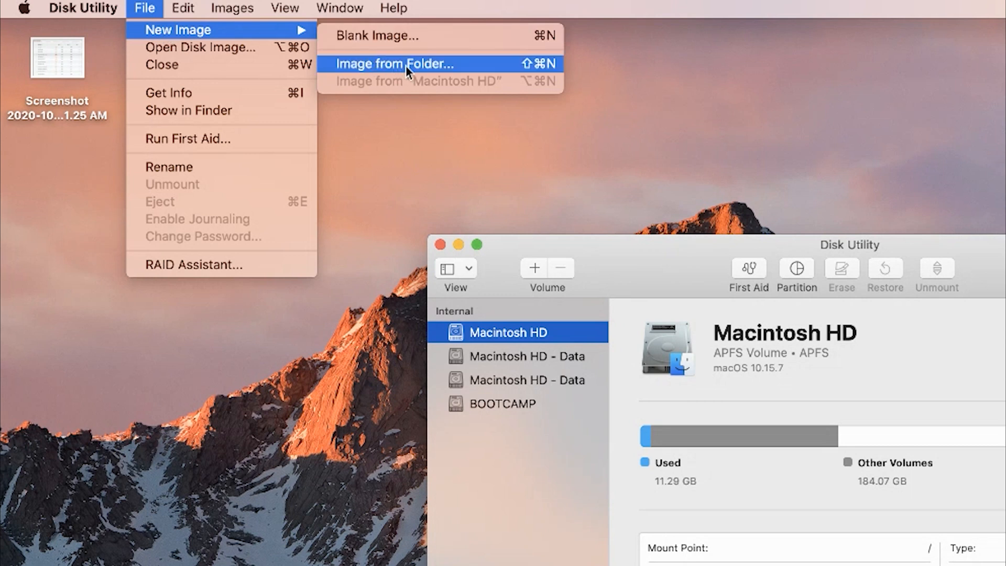
{"action": "mouse_move", "coordinate": [458, 69]}
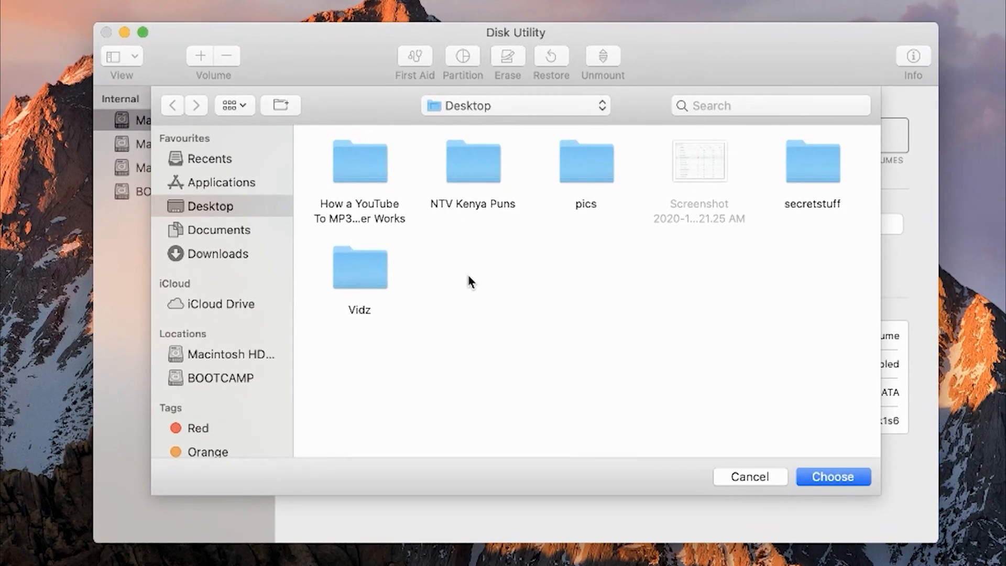
{"action": "mouse_move", "coordinate": [825, 172]}
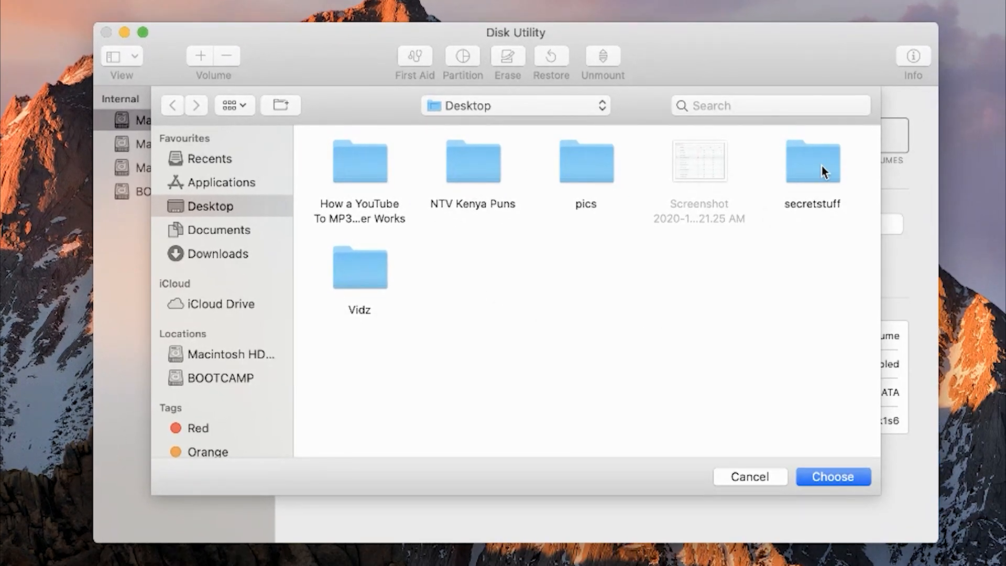
- Choose the Desktop's secretstuff folder as the image source
{"action": "left_click", "coordinate": [812, 161]}
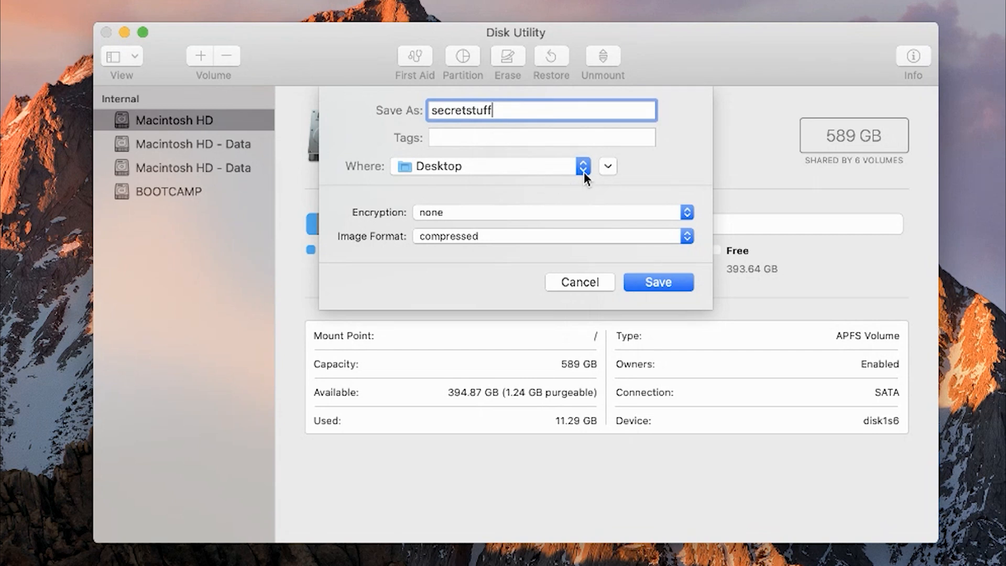
{"action": "mouse_move", "coordinate": [536, 184]}
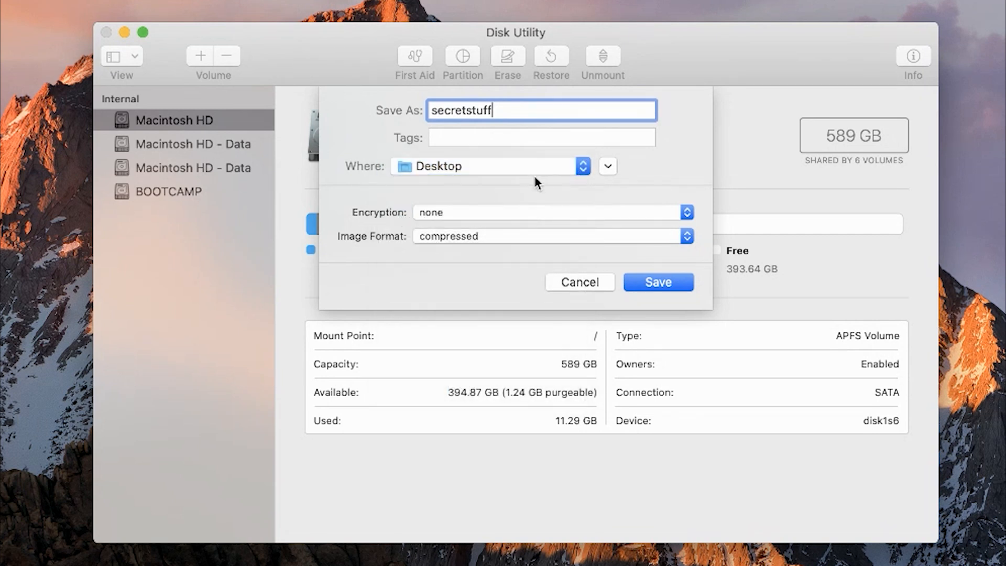
{"action": "mouse_move", "coordinate": [447, 215]}
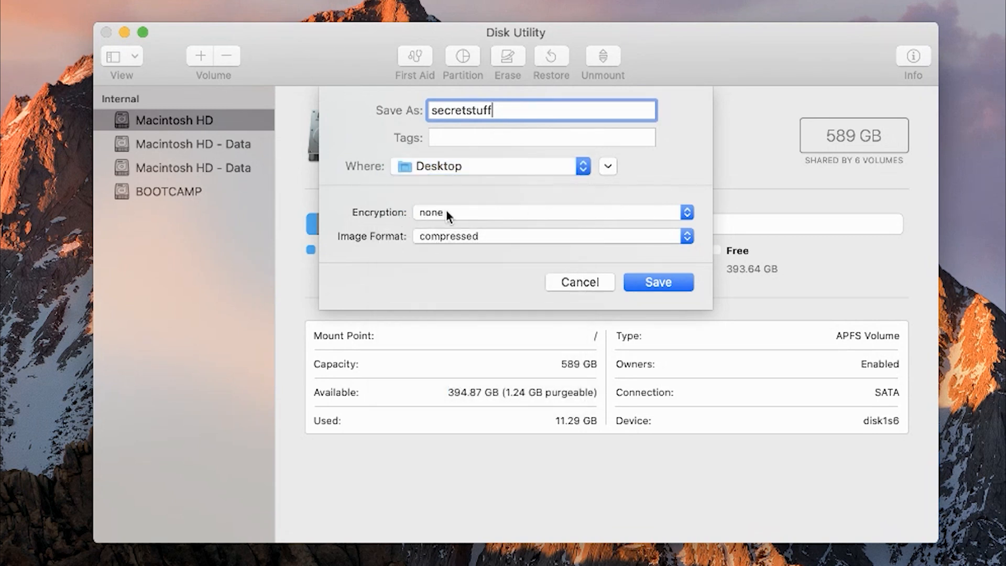
{"action": "mouse_move", "coordinate": [655, 221]}
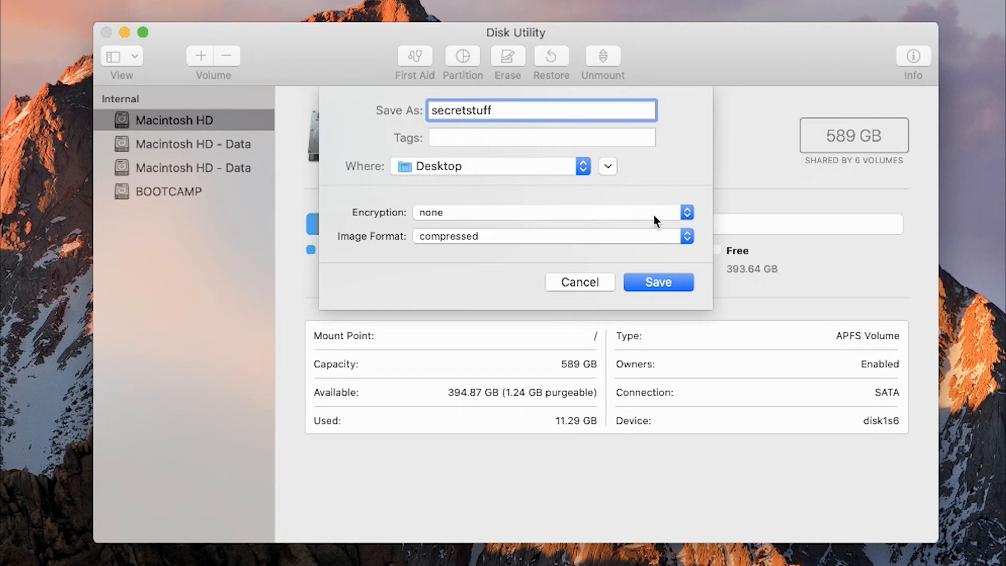
- Set the secretstuff image's encryption to 128-bit AES (recommended)
{"action": "left_click", "coordinate": [685, 212]}
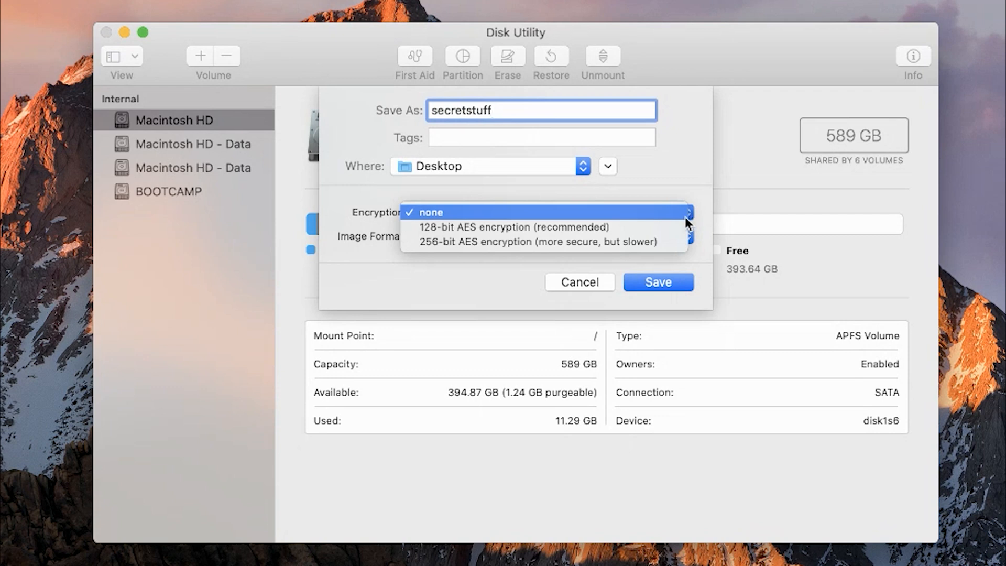
{"action": "mouse_move", "coordinate": [610, 222]}
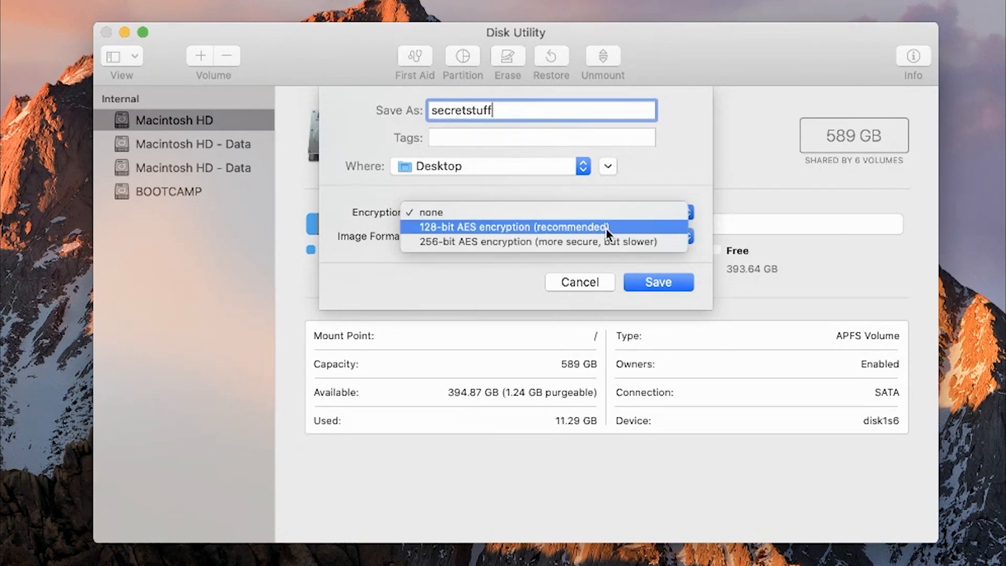
{"action": "left_click", "coordinate": [516, 227]}
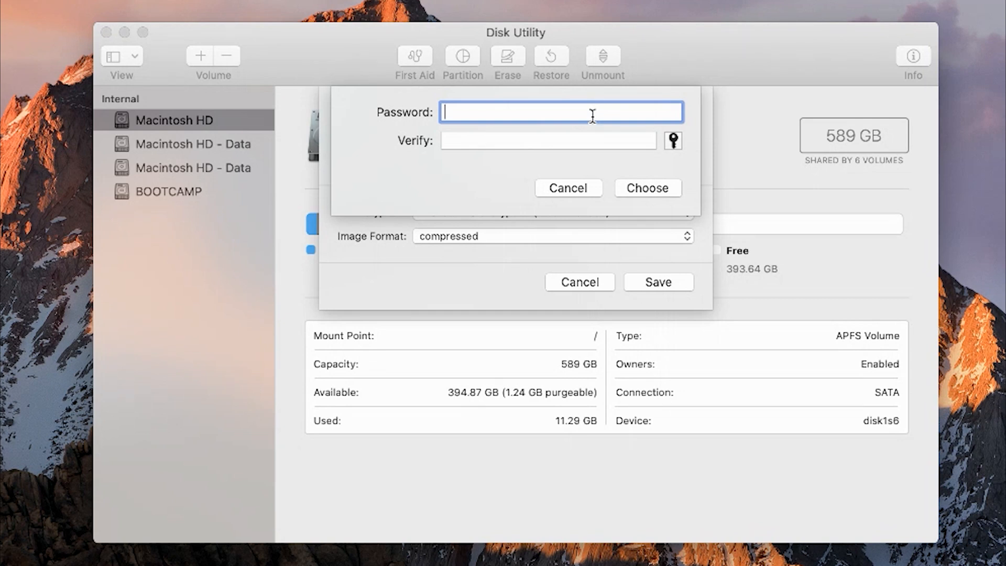
- Enter and verify the encryption password for the secretstuff image
{"action": "type", "text": "•"}
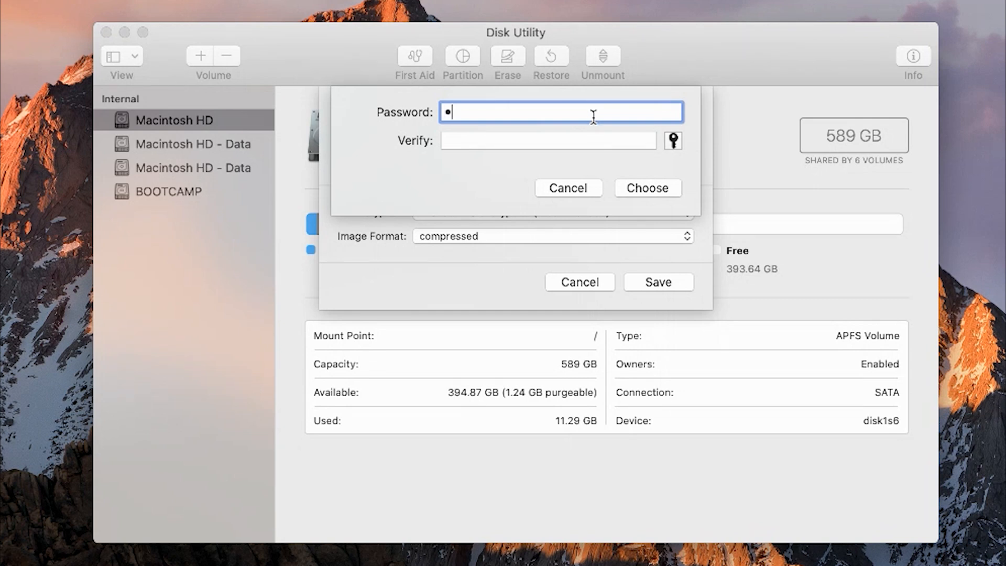
{"action": "type", "text": "••••"}
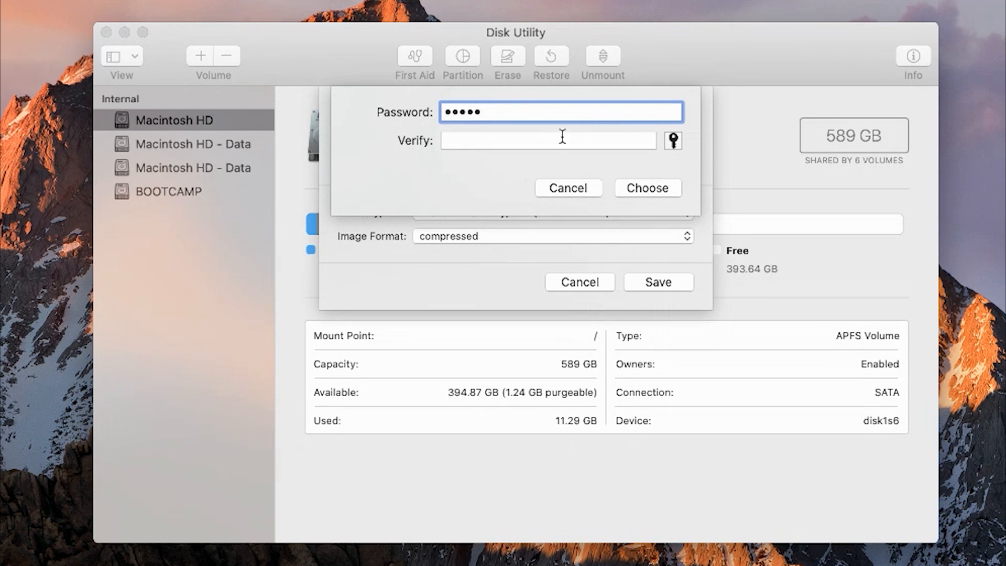
{"action": "type", "text": "••"}
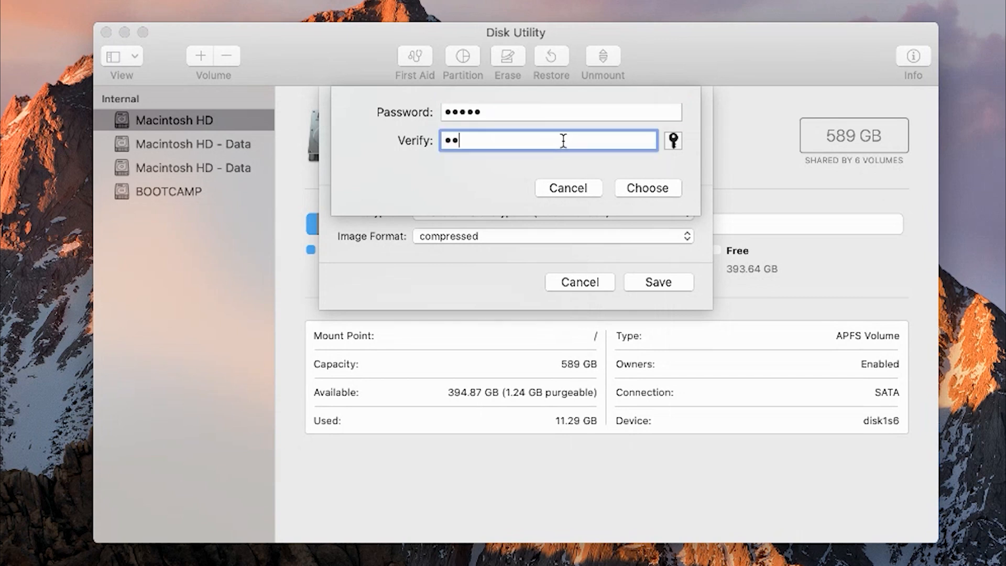
{"action": "type", "text": "•••"}
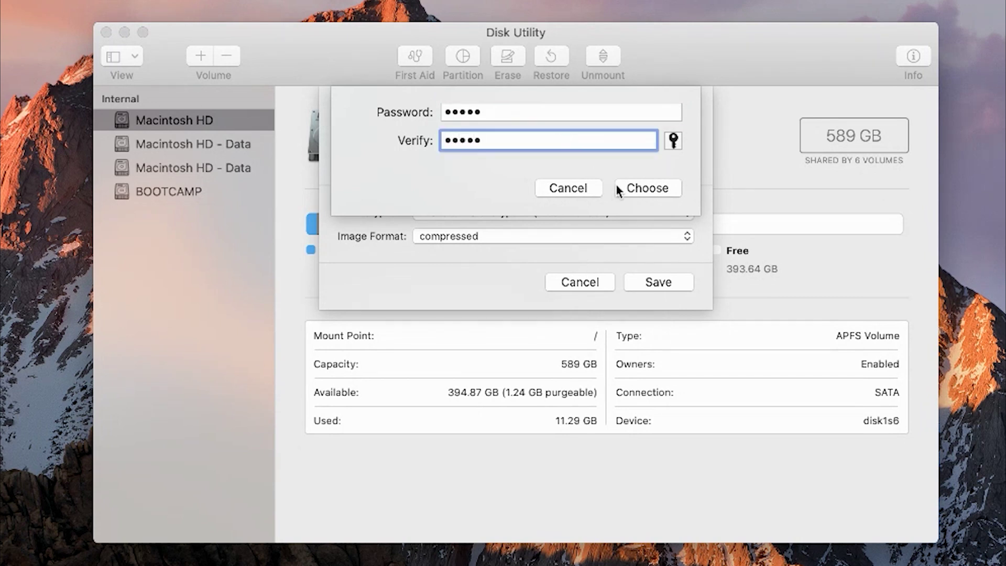
{"action": "left_click", "coordinate": [646, 187]}
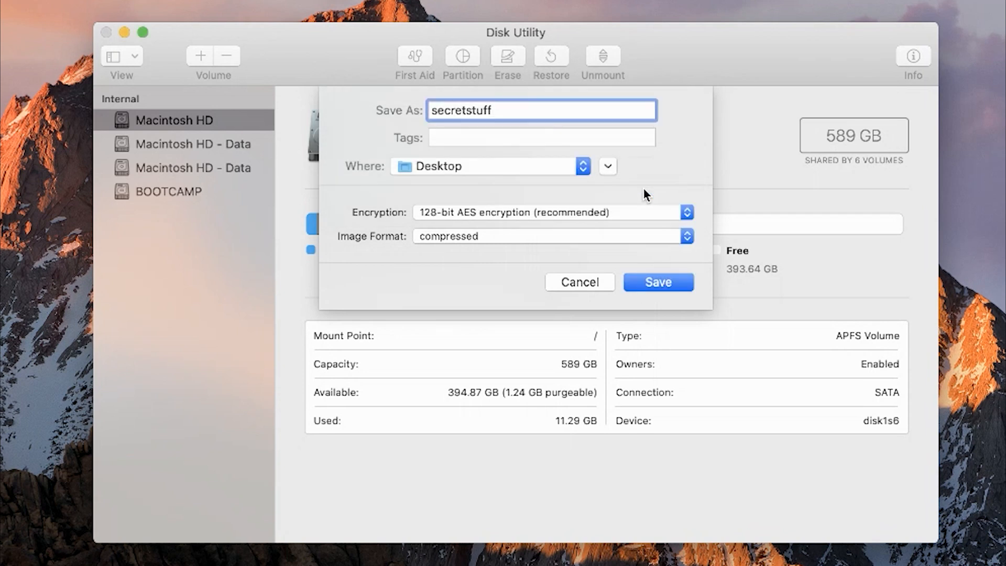
{"action": "mouse_move", "coordinate": [571, 205]}
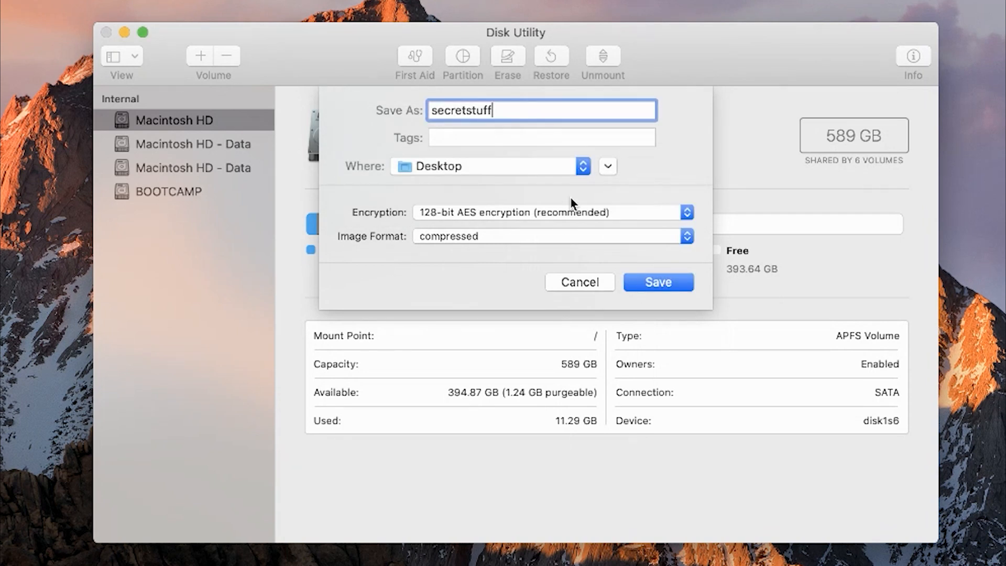
{"action": "mouse_move", "coordinate": [592, 285]}
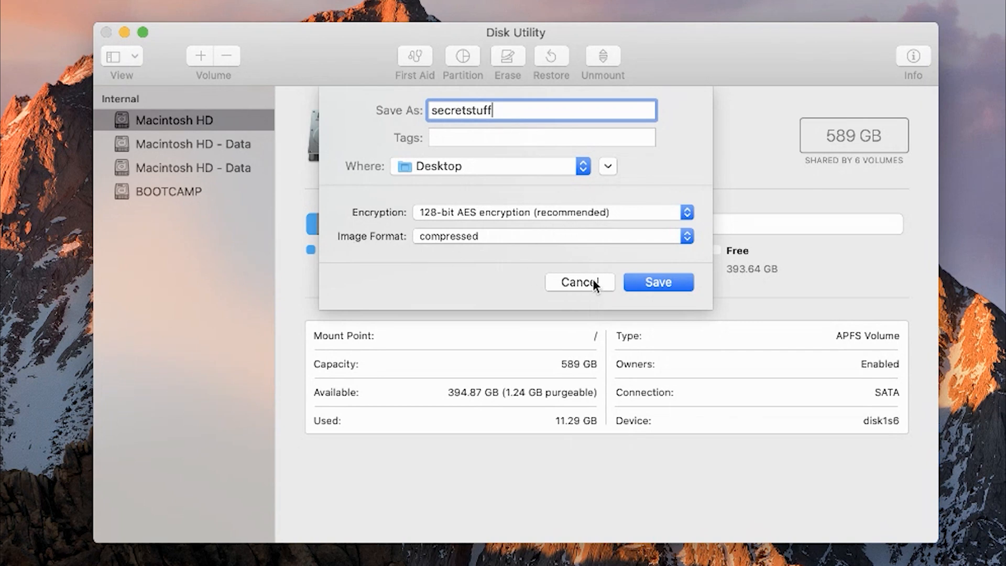
{"action": "mouse_move", "coordinate": [700, 259]}
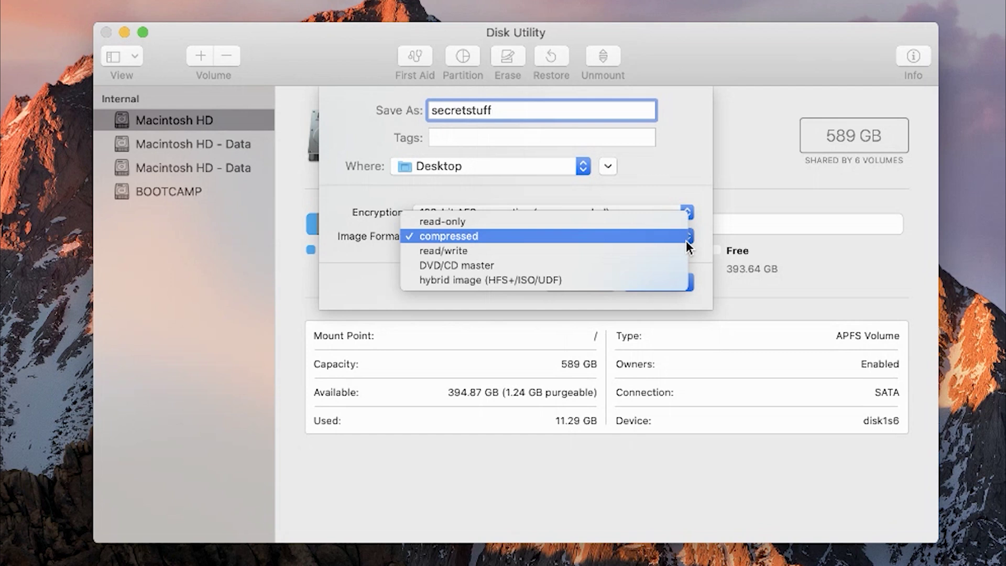
{"action": "mouse_move", "coordinate": [630, 243]}
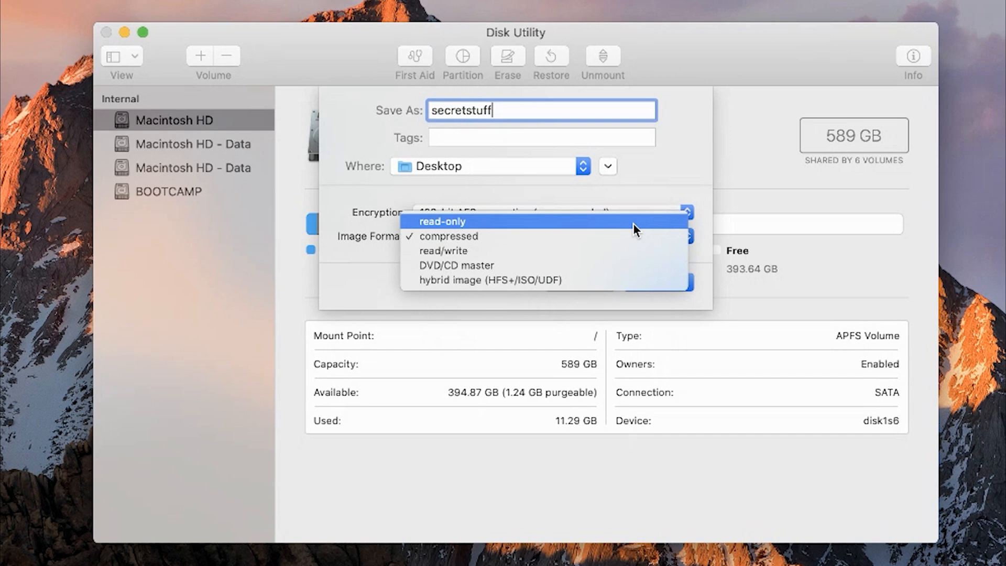
{"action": "mouse_move", "coordinate": [639, 229]}
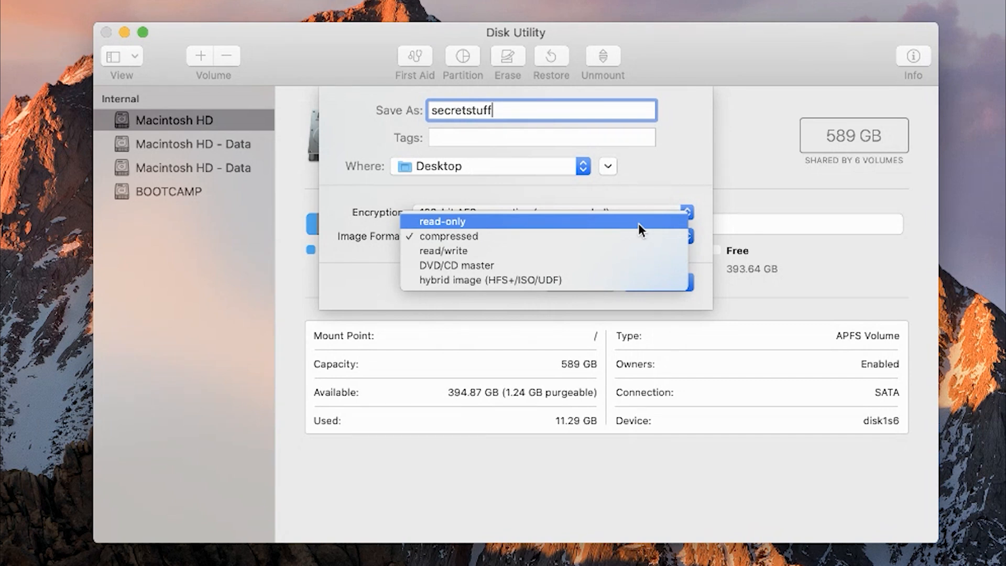
{"action": "mouse_move", "coordinate": [633, 250]}
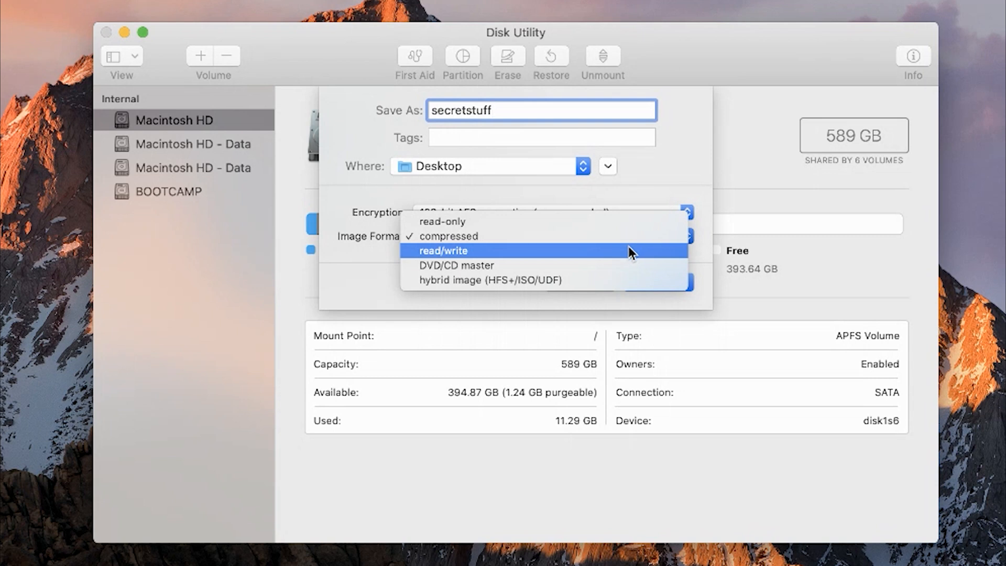
- Set the image format to read/write
{"action": "left_click", "coordinate": [441, 250]}
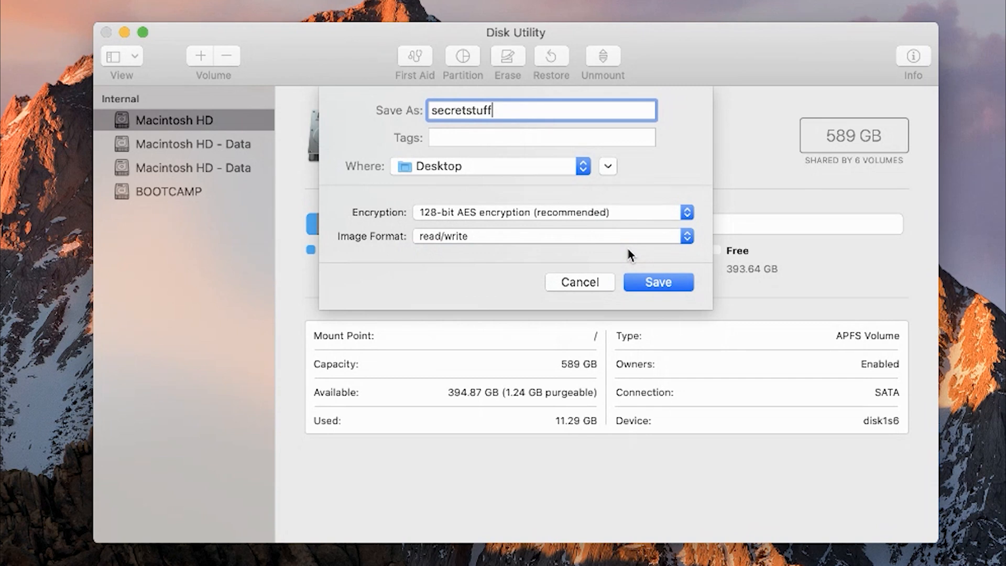
- Save the encrypted secretstuff.dmg to the Desktop and dismiss the completion report
{"action": "left_click", "coordinate": [657, 282]}
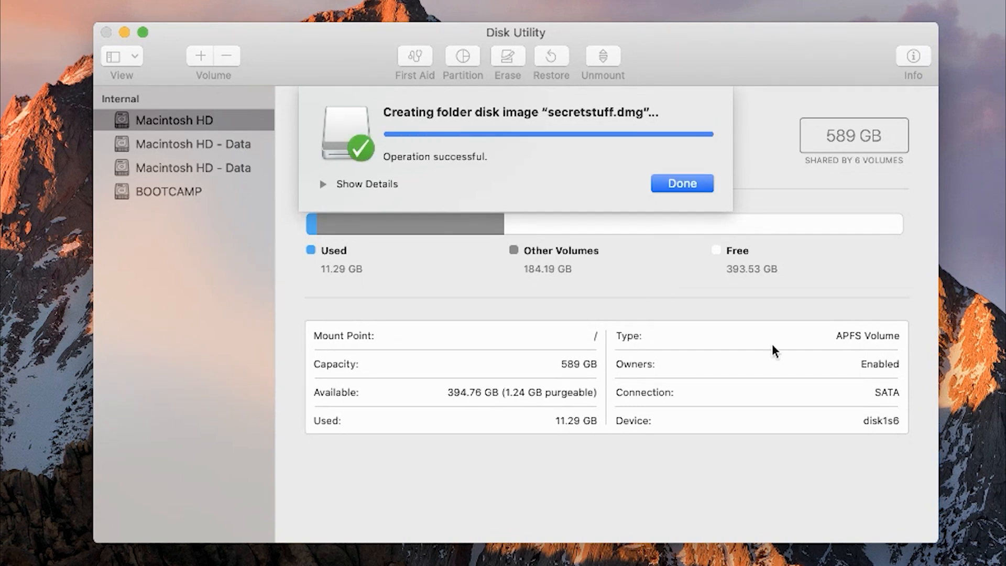
{"action": "mouse_move", "coordinate": [608, 172]}
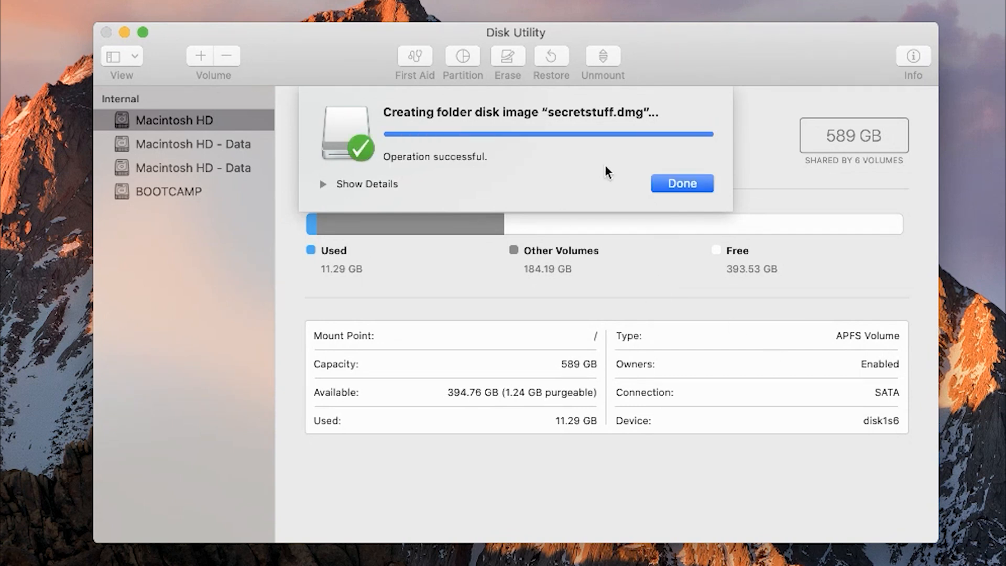
{"action": "left_click", "coordinate": [680, 183]}
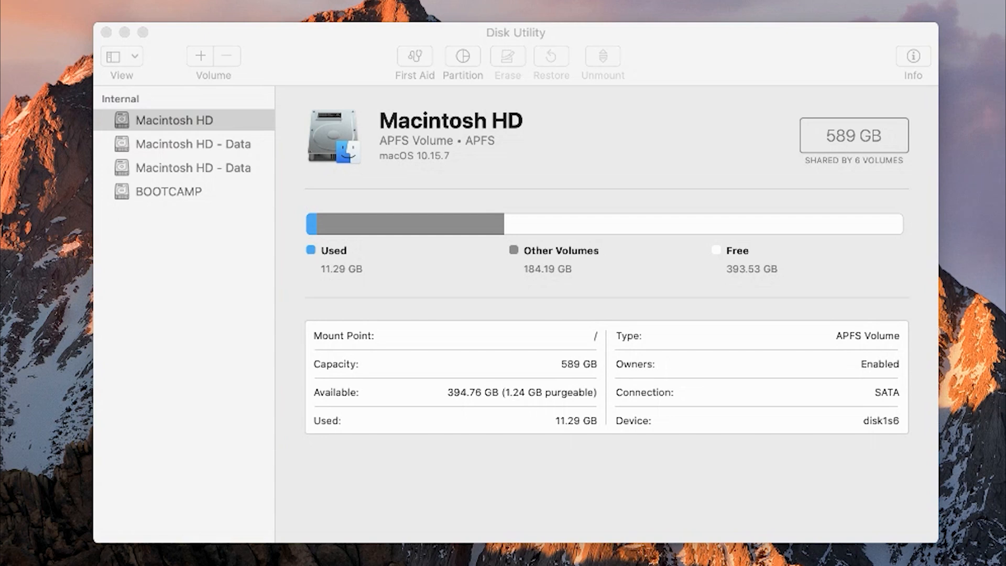
{"action": "mouse_move", "coordinate": [721, 42]}
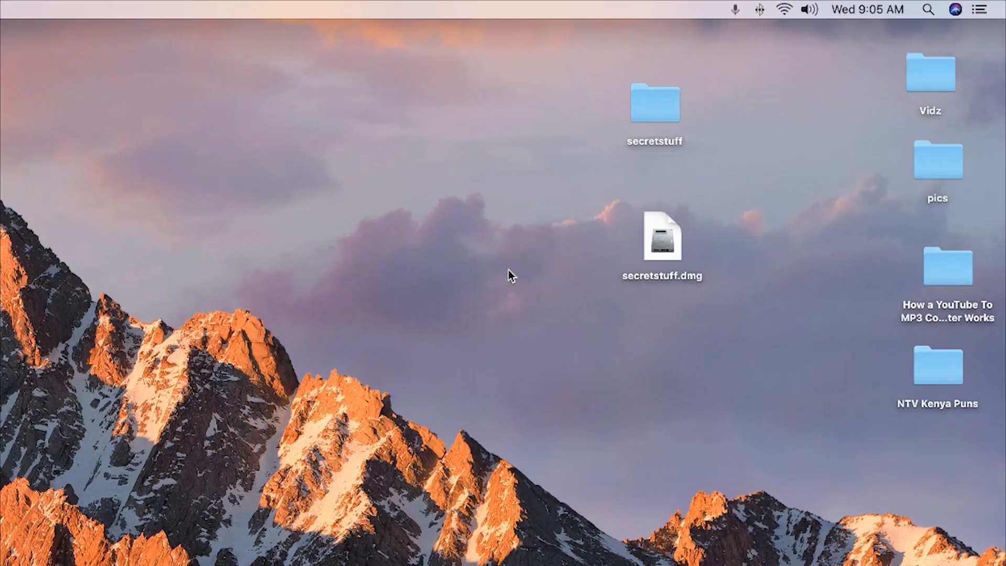
{"action": "mouse_move", "coordinate": [665, 247]}
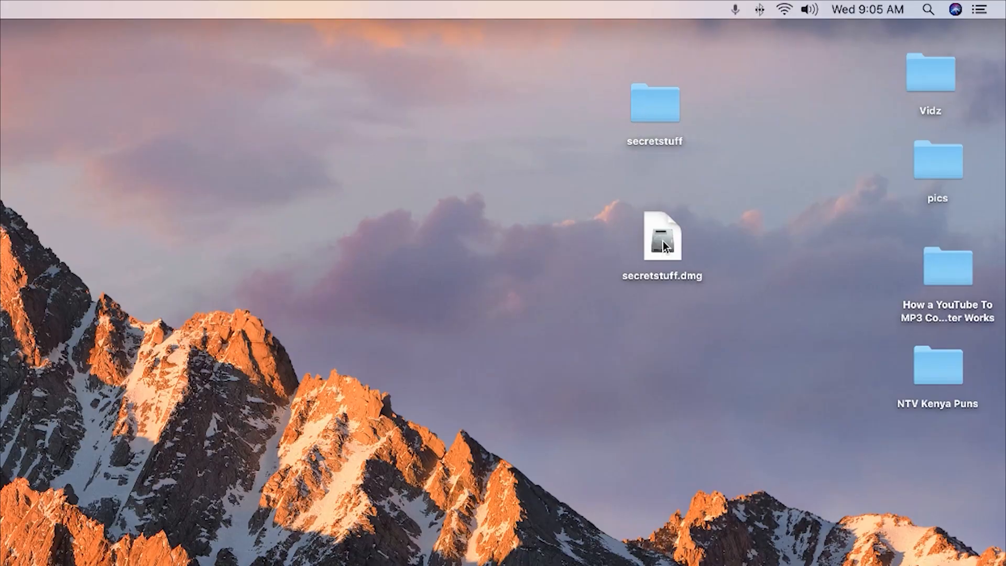
{"action": "mouse_move", "coordinate": [649, 112]}
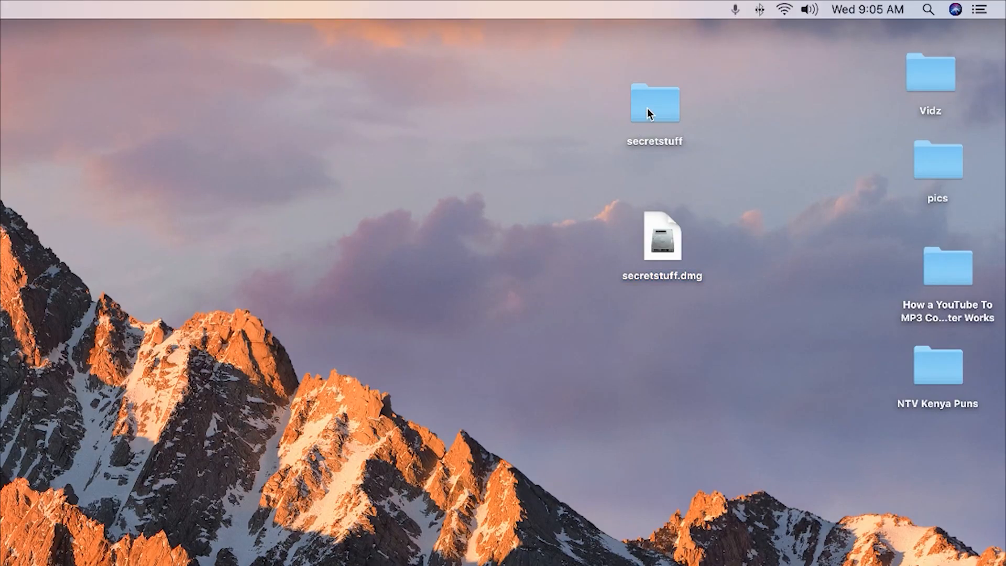
- Move the original secretstuff folder on the desktop to the Trash
{"action": "left_click", "coordinate": [653, 103]}
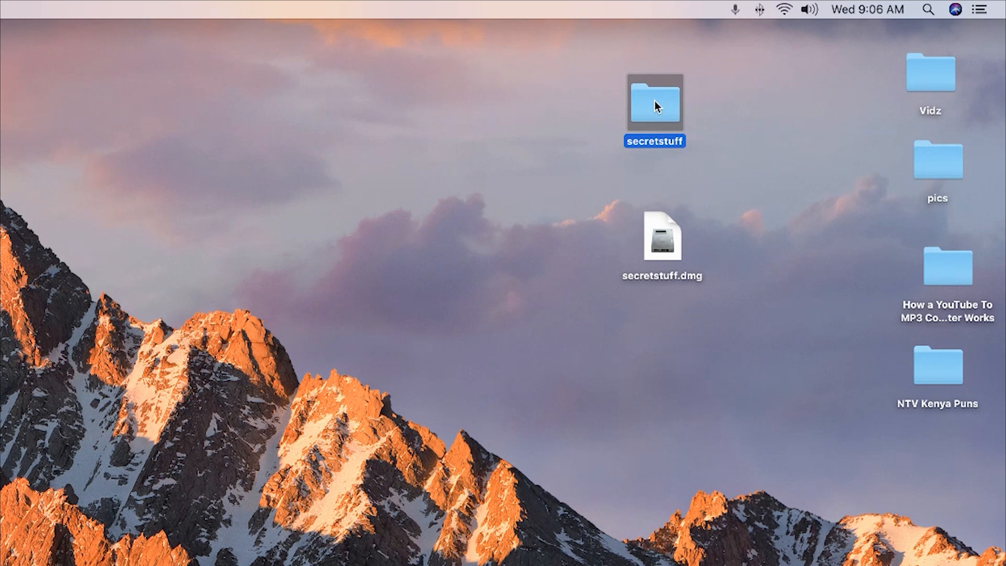
{"action": "right_click", "coordinate": [654, 102]}
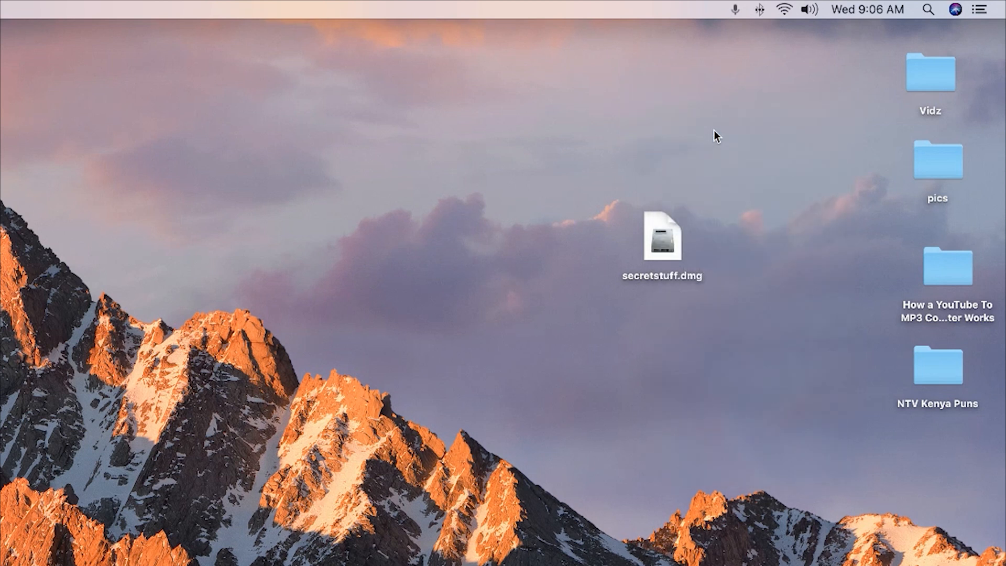
{"action": "mouse_move", "coordinate": [670, 270]}
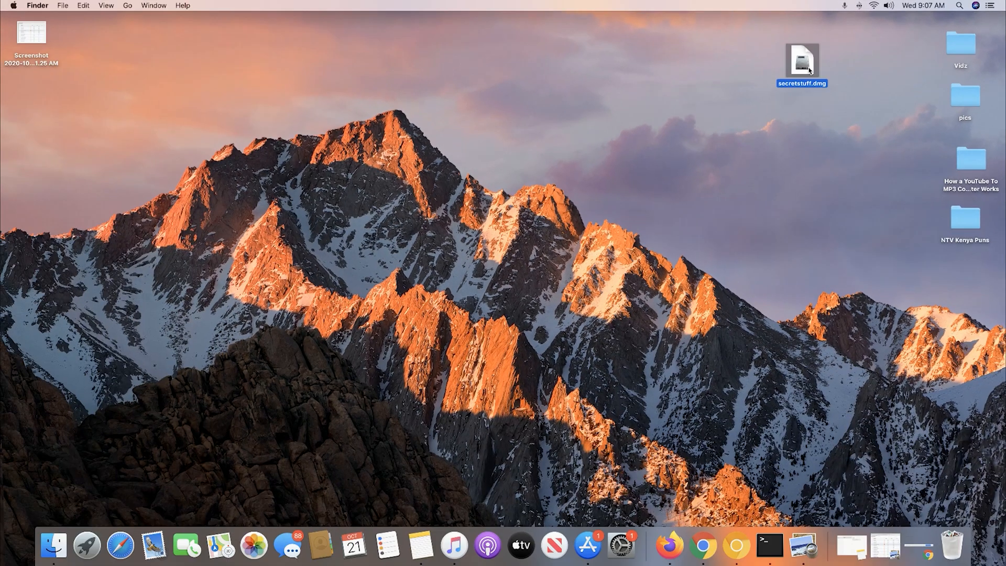
{"action": "mouse_move", "coordinate": [874, 70]}
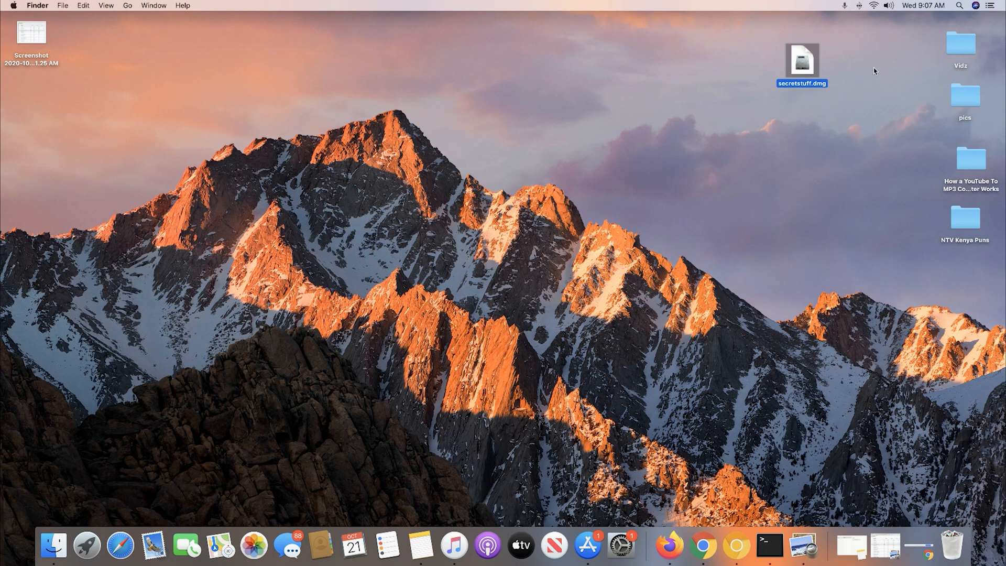
{"action": "mouse_move", "coordinate": [805, 69]}
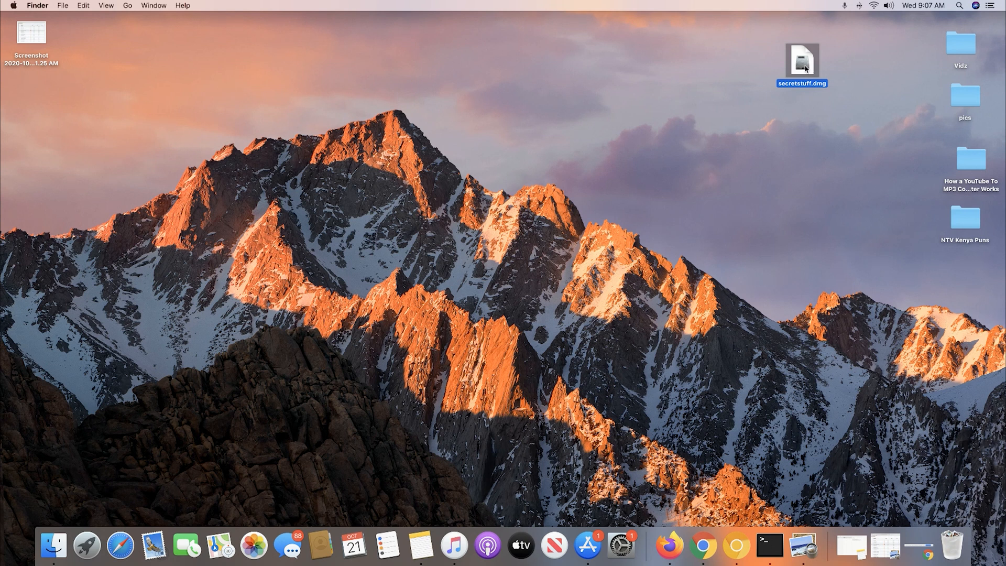
- Unlock secretstuff.dmg with its password to mount the secretstuff disk
{"action": "double_click", "coordinate": [801, 58]}
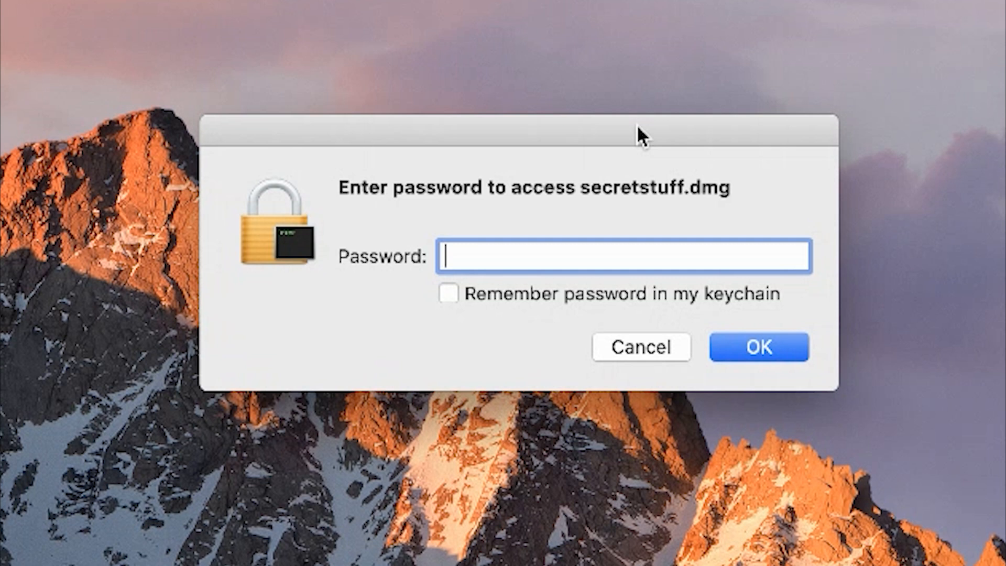
{"action": "mouse_move", "coordinate": [556, 250]}
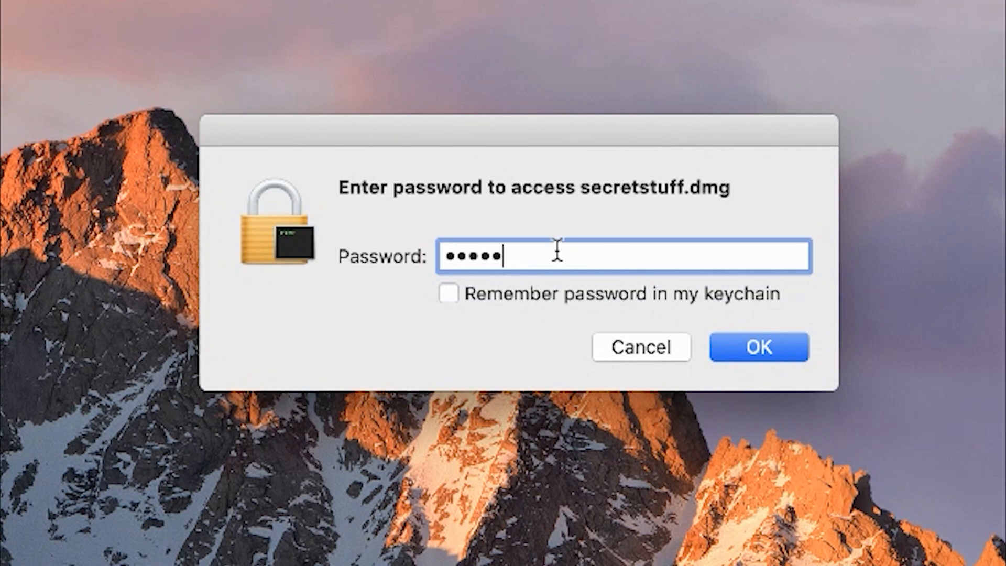
{"action": "left_click", "coordinate": [758, 347]}
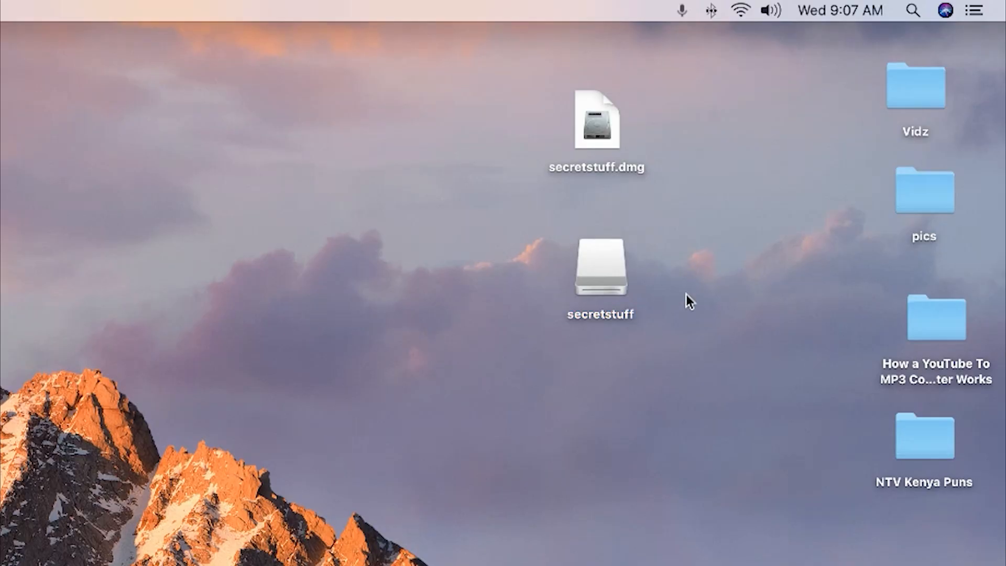
- Copy the instagram stories image from the secretstuff disk to the desktop and eject the disk
{"action": "double_click", "coordinate": [599, 269]}
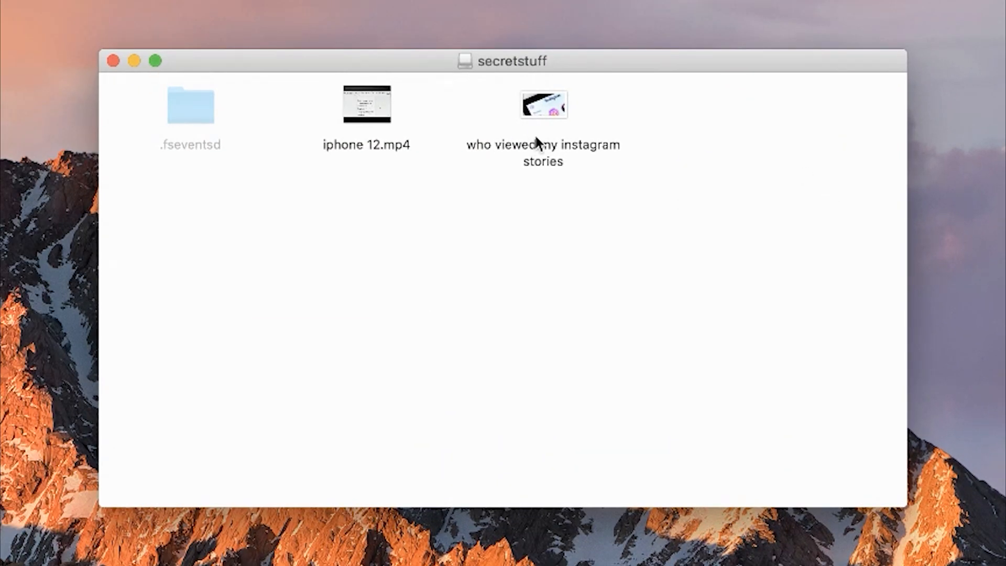
{"action": "mouse_move", "coordinate": [648, 253]}
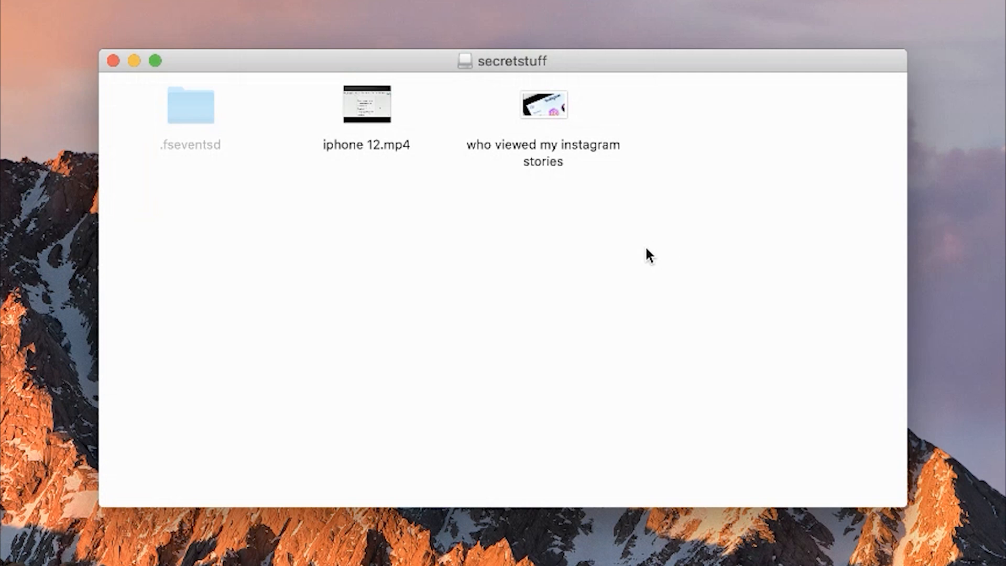
{"action": "mouse_move", "coordinate": [547, 113]}
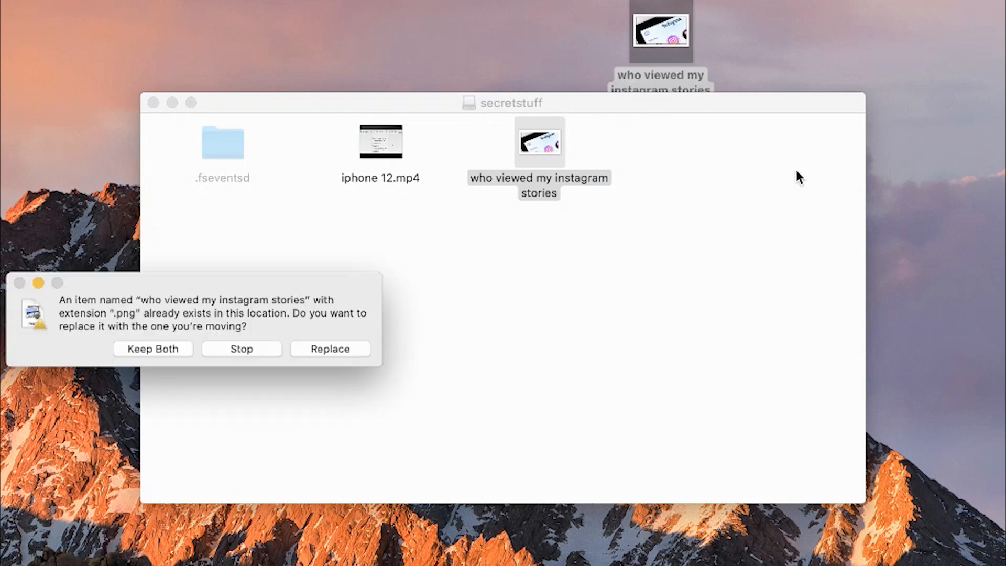
{"action": "left_click", "coordinate": [328, 348]}
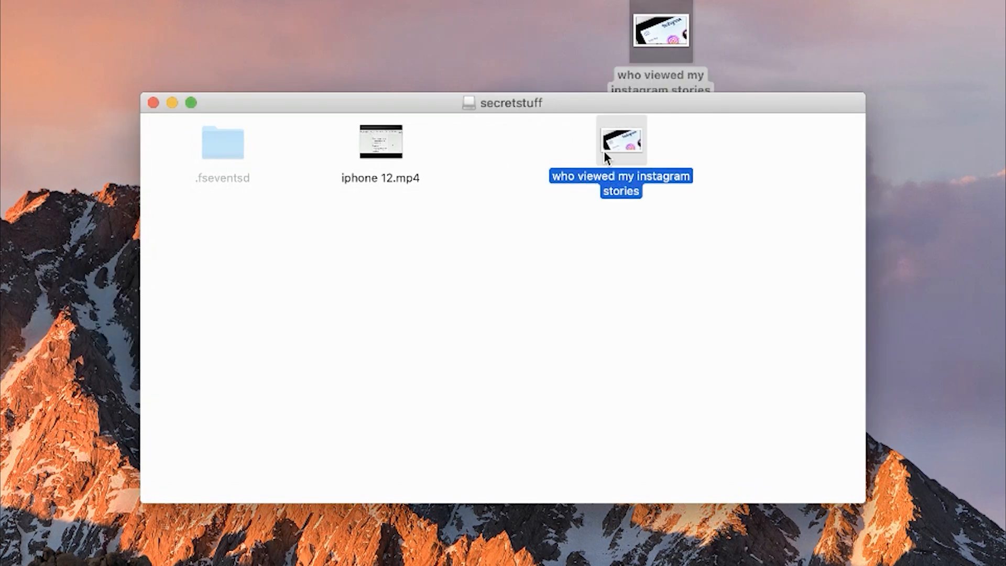
{"action": "left_click", "coordinate": [154, 103]}
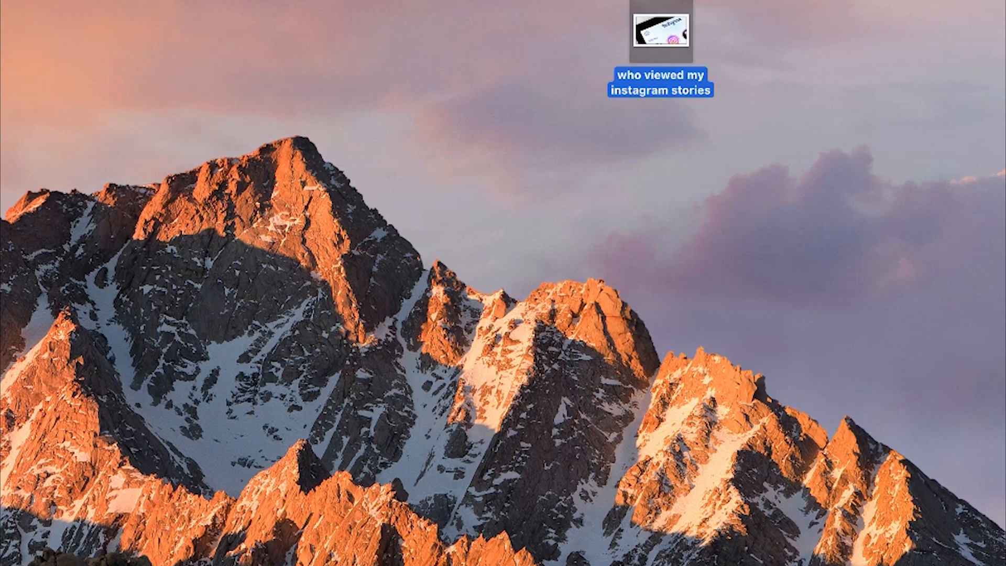
{"action": "right_click", "coordinate": [615, 179]}
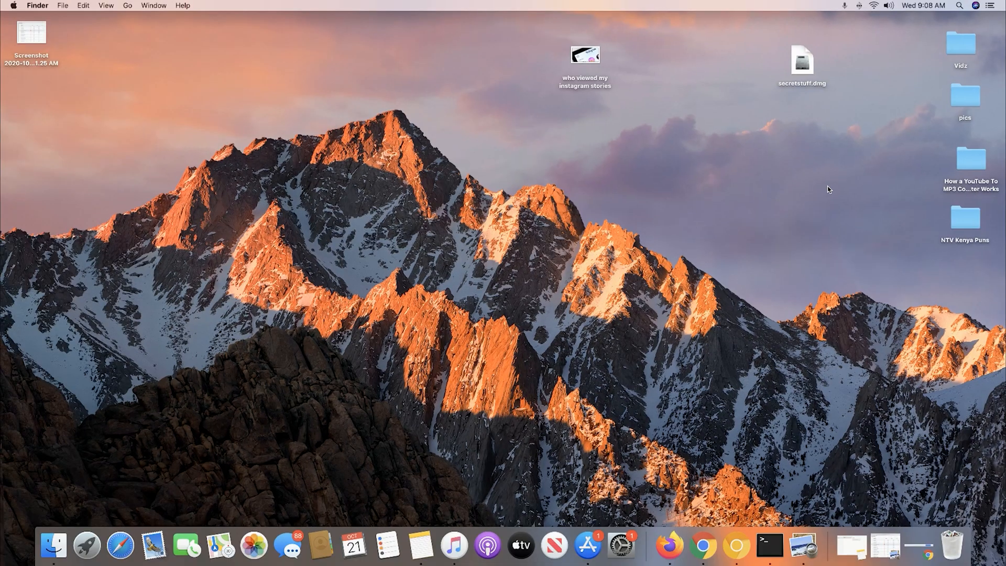
{"action": "left_click", "coordinate": [801, 60]}
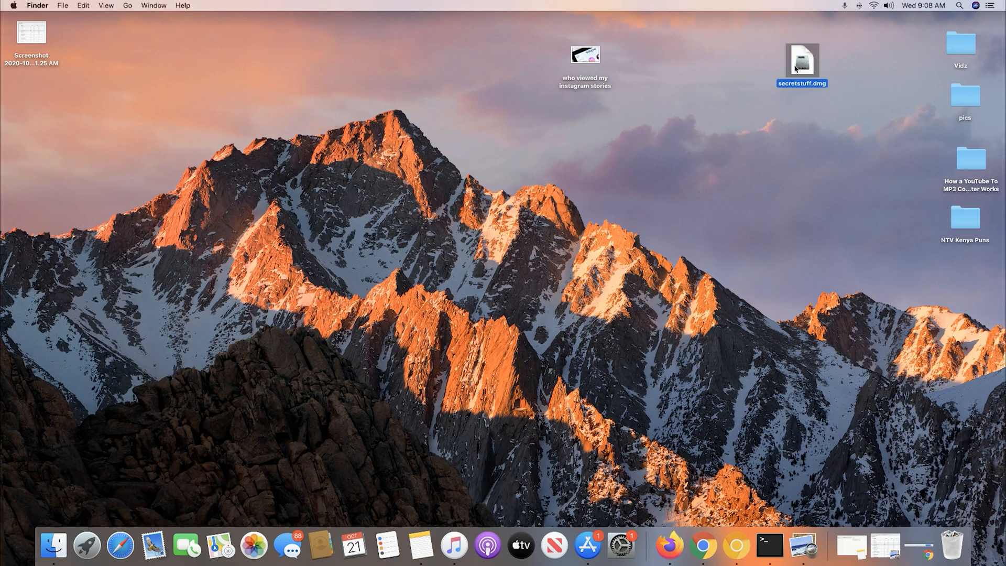
{"action": "mouse_move", "coordinate": [803, 67]}
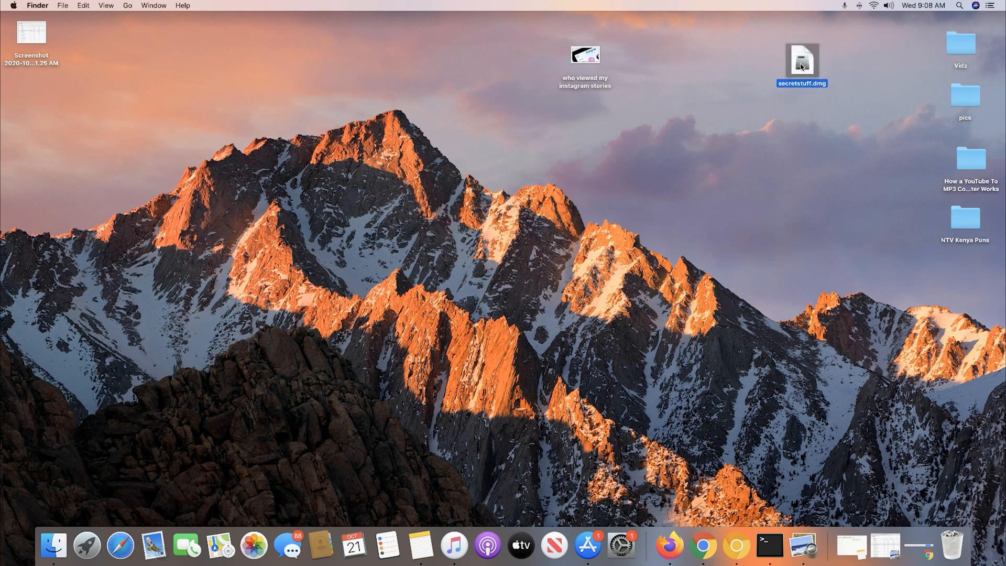
{"action": "double_click", "coordinate": [801, 61]}
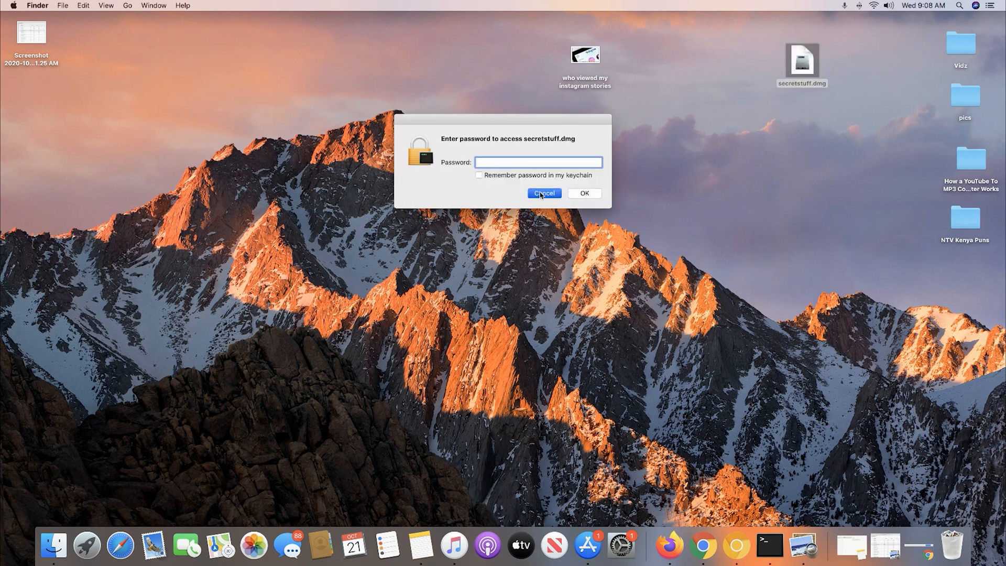
{"action": "left_click", "coordinate": [544, 193]}
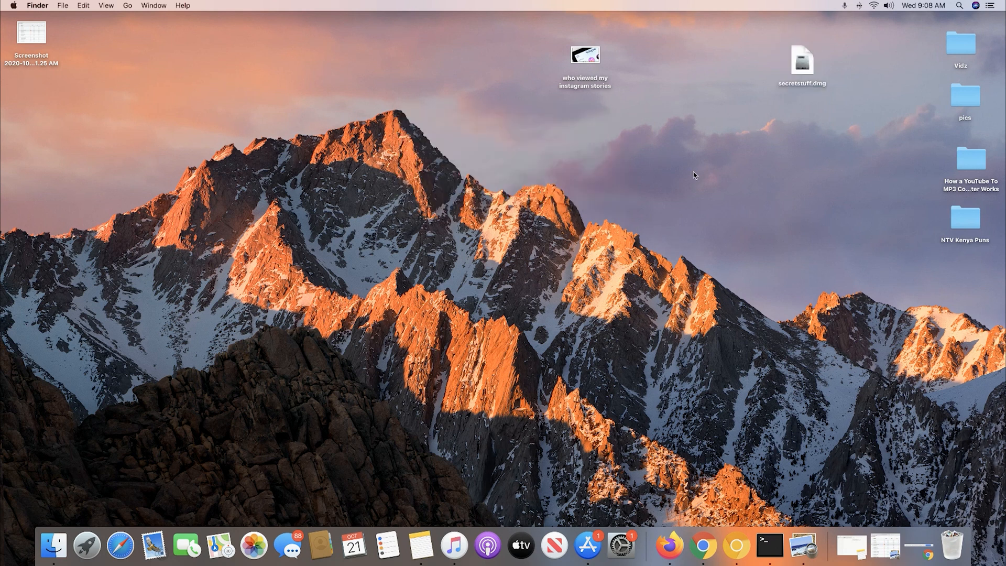